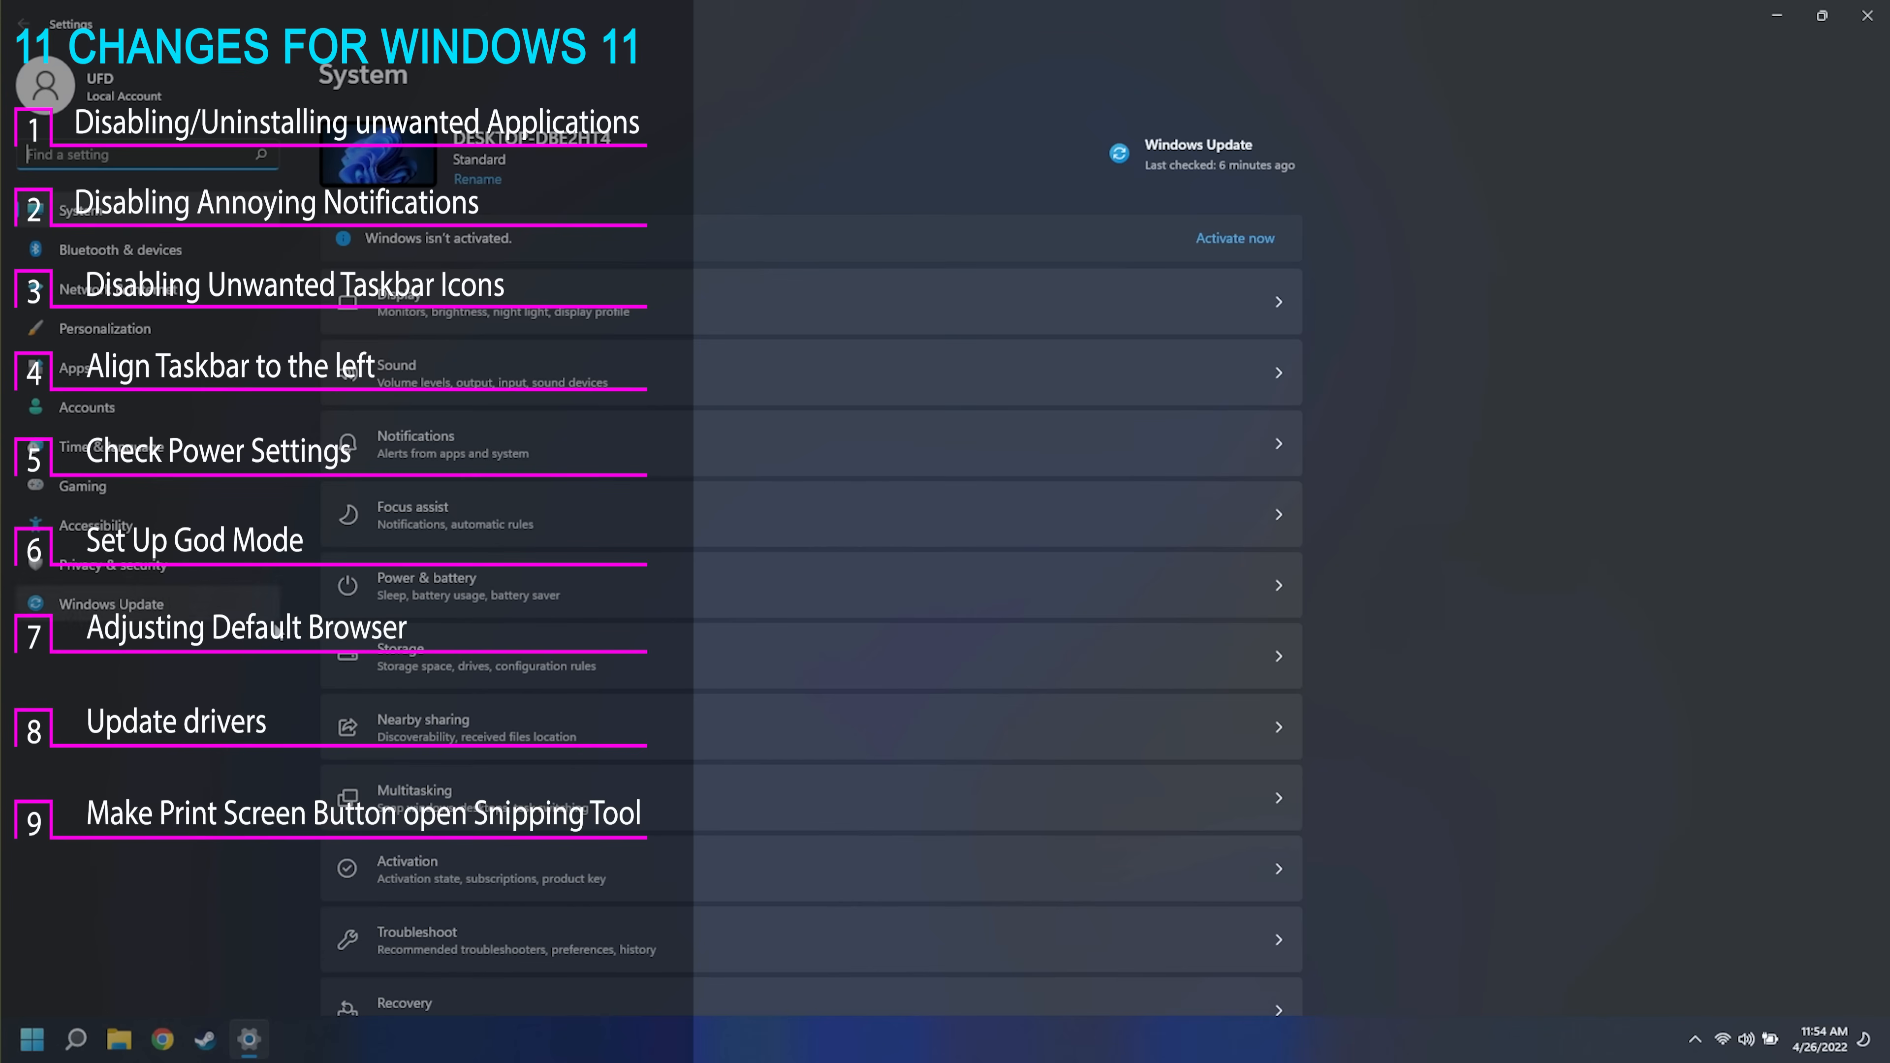
# Confirm Print screen opens screen snipping in Accessibility > Keyboard and drag a rectangular snip over the page
pyautogui.click(95, 526)
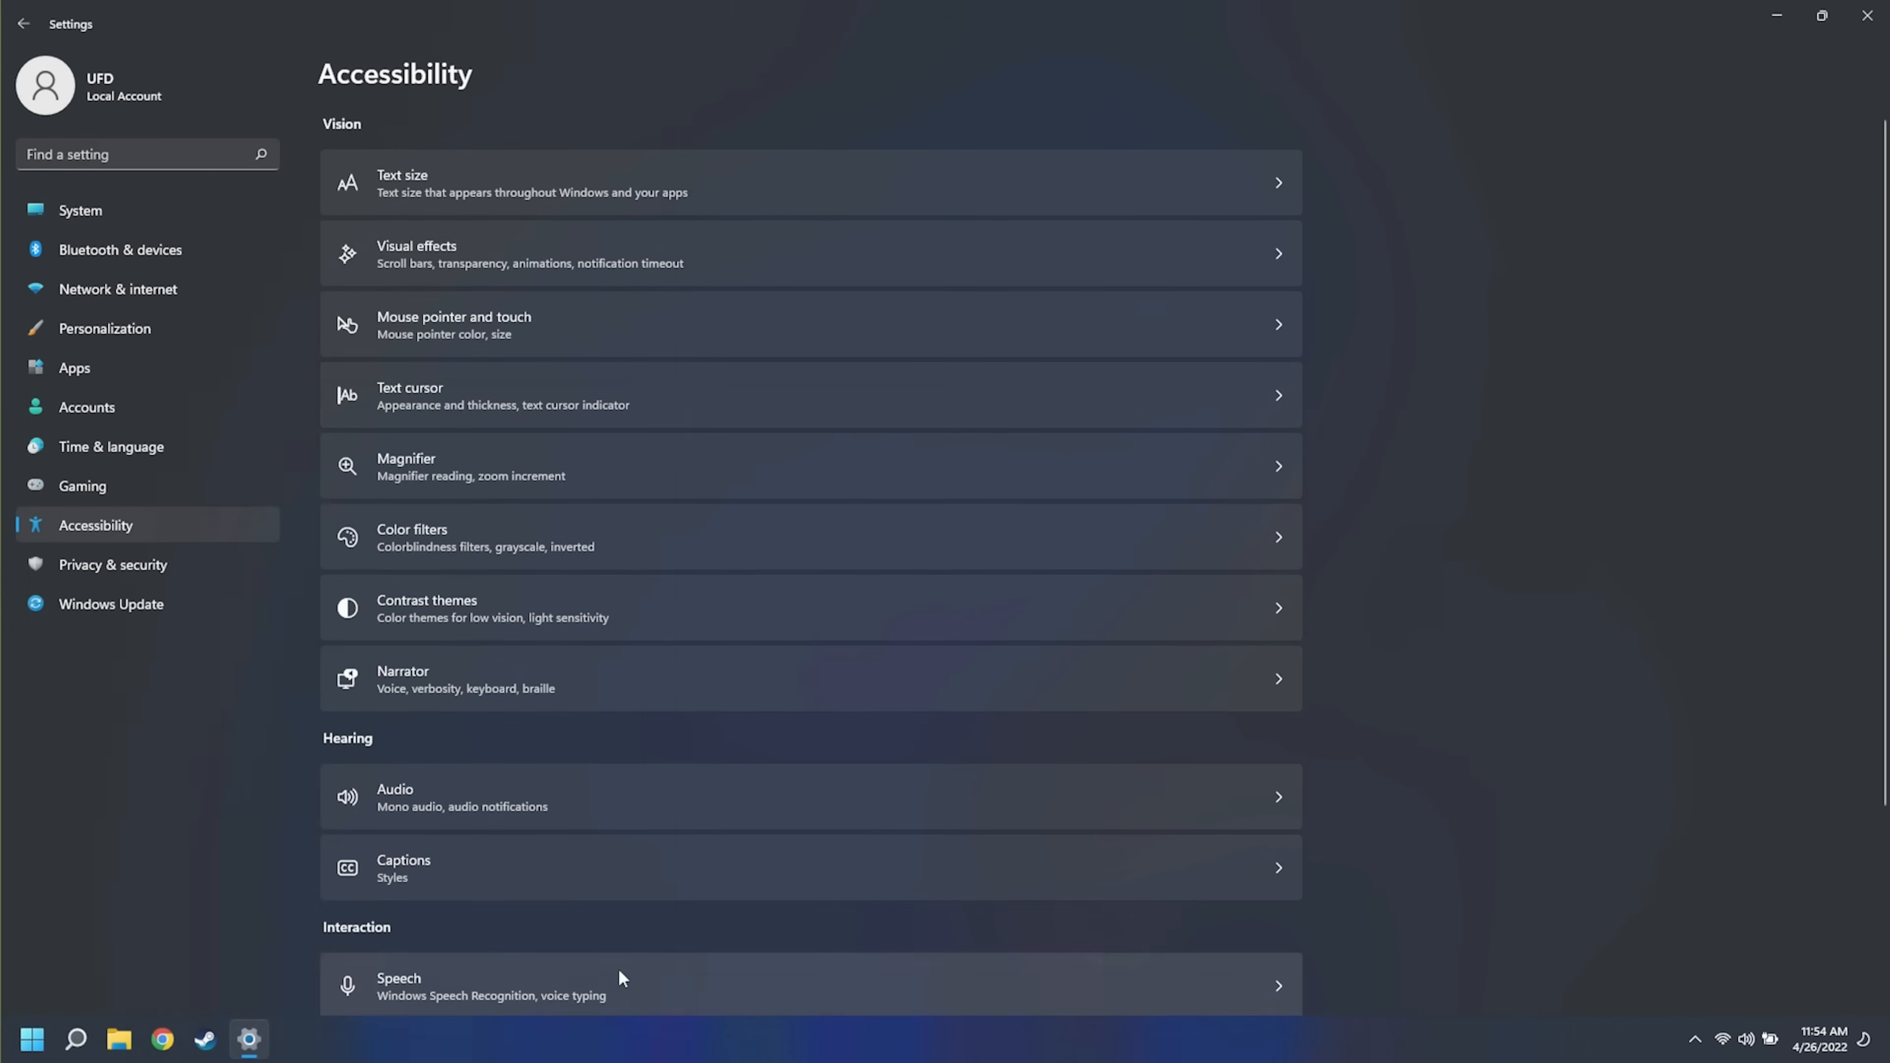
pyautogui.scroll(-3)
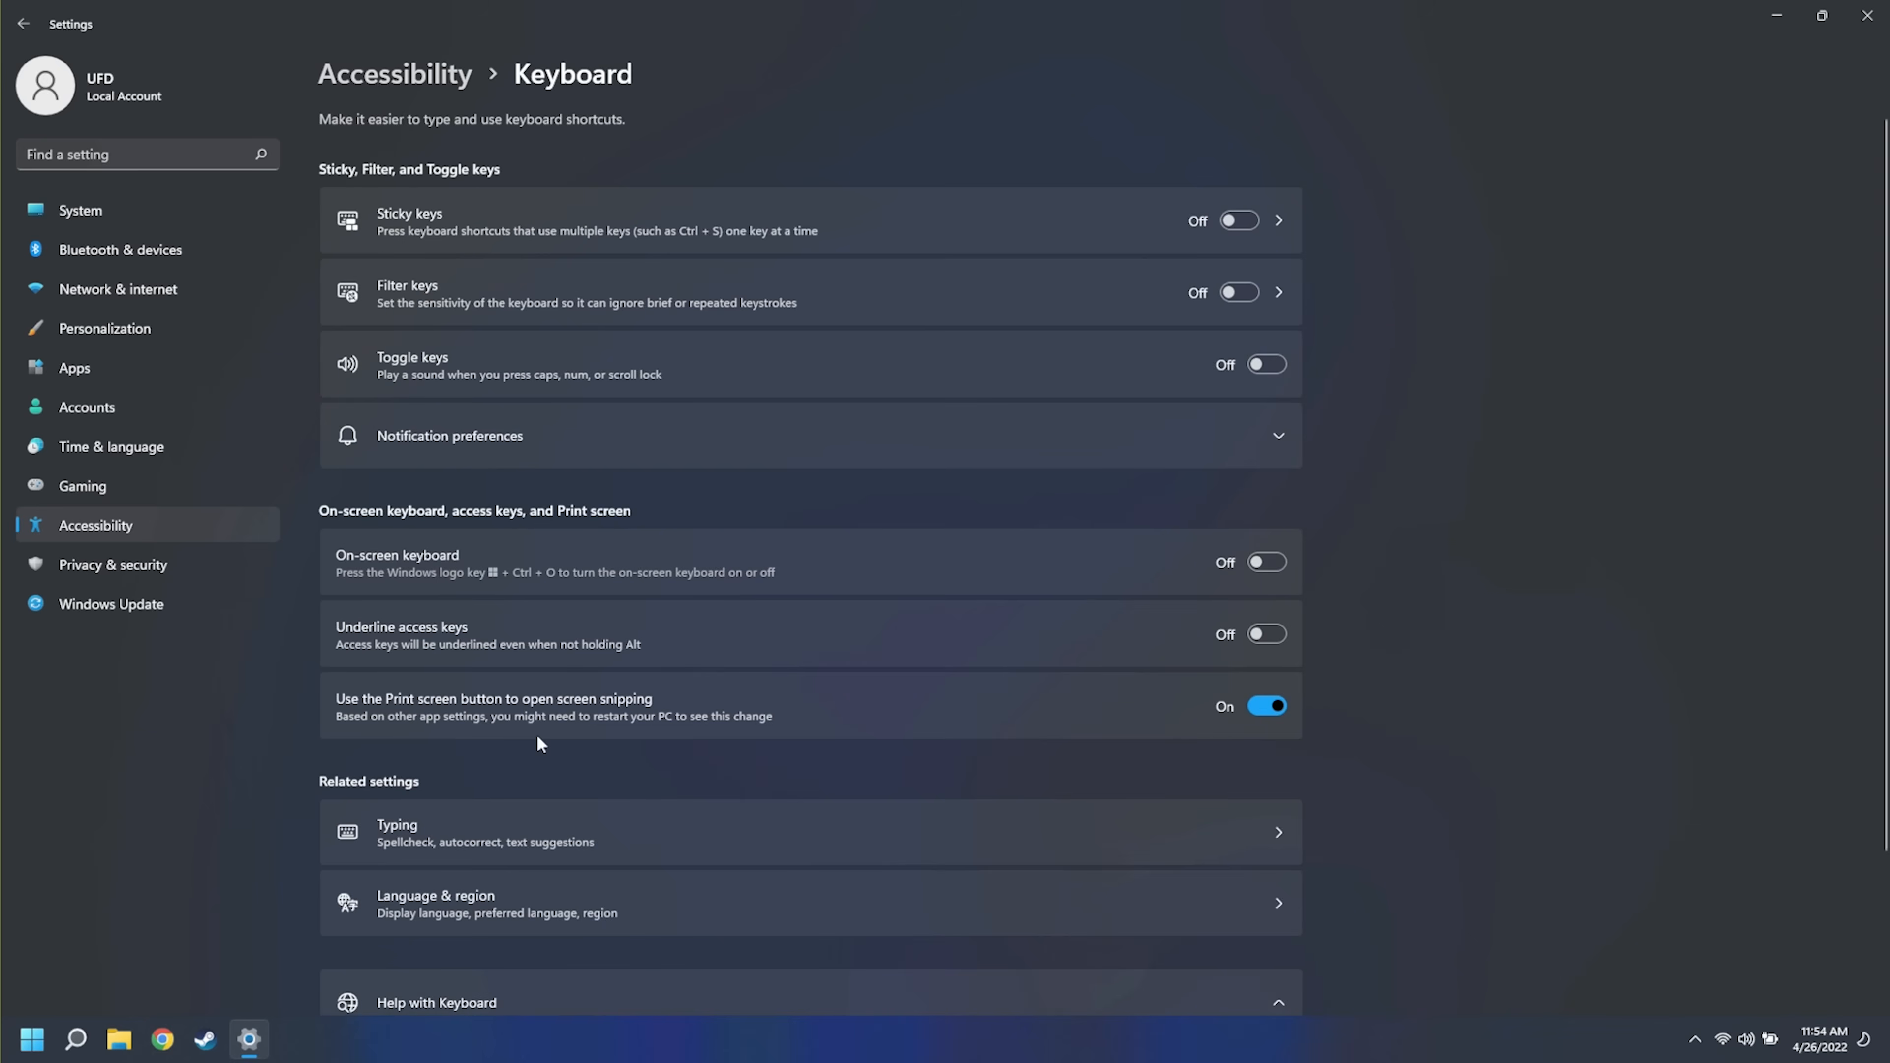
pyautogui.scroll(-3)
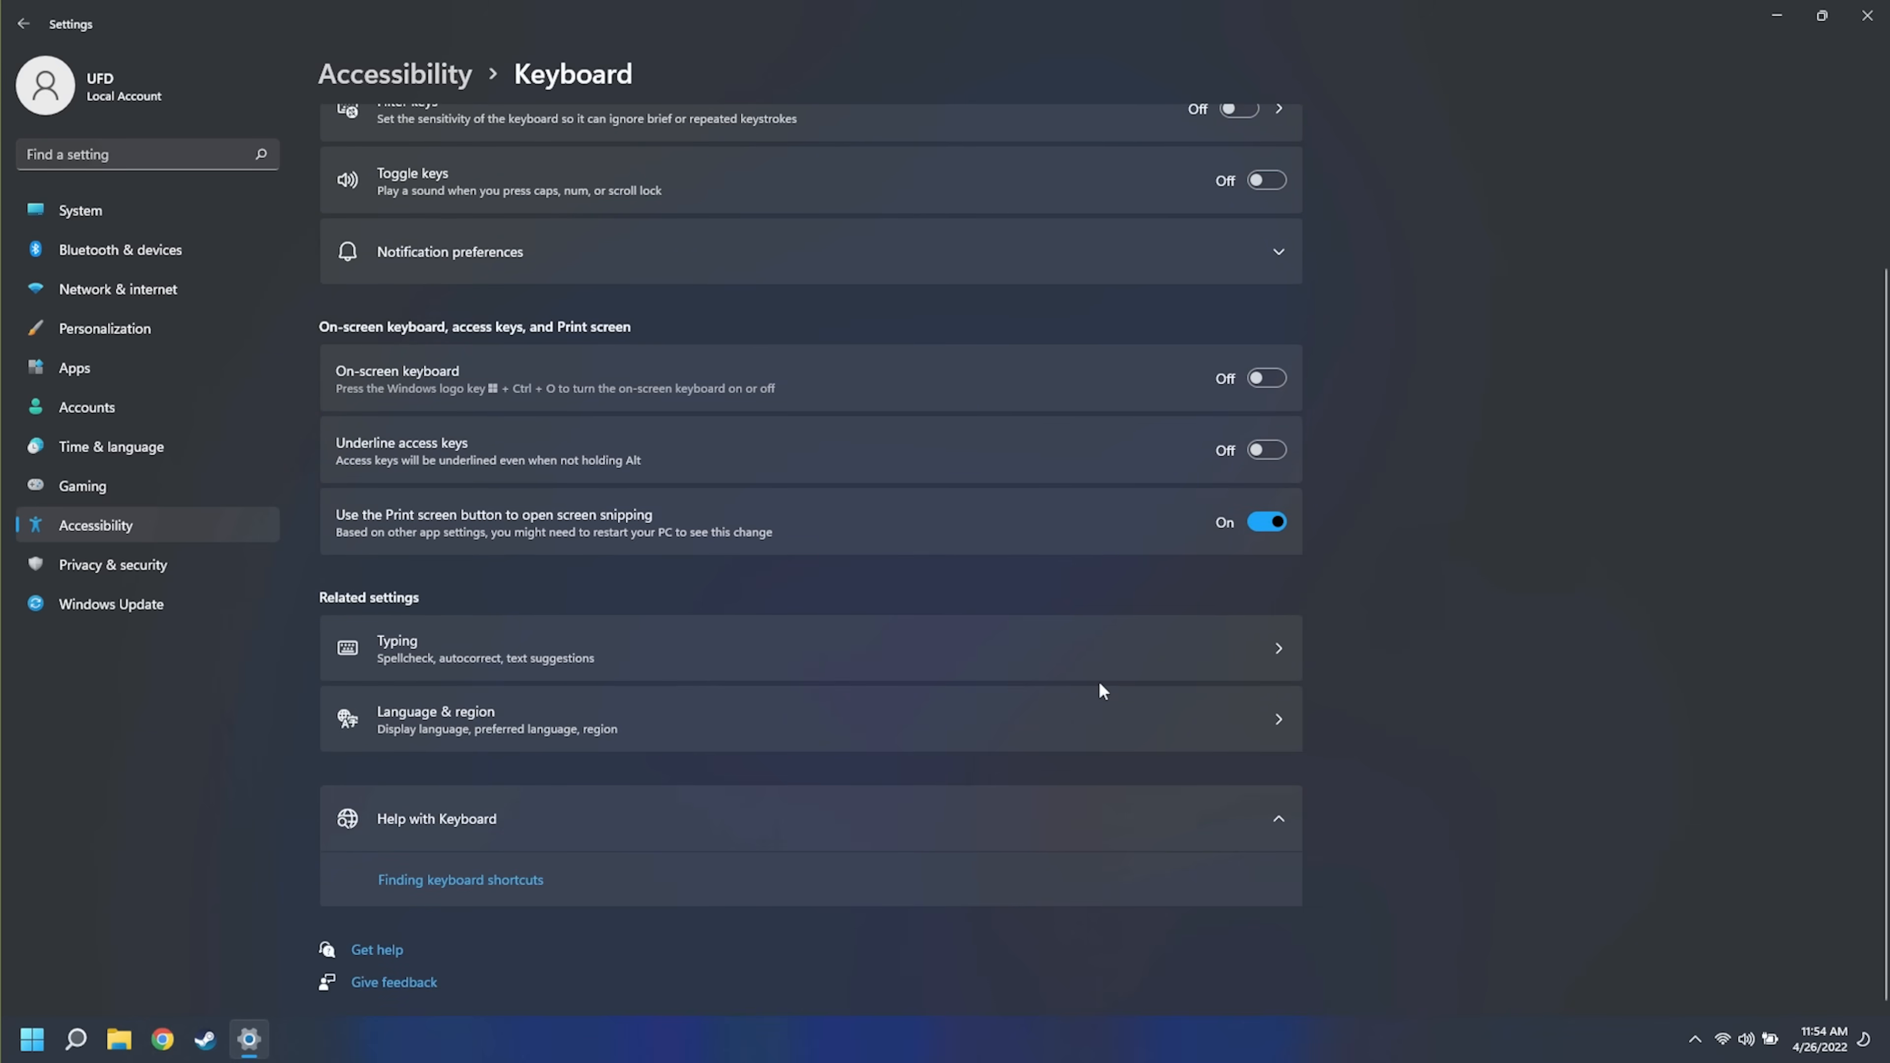
pyautogui.moveTo(1211, 596)
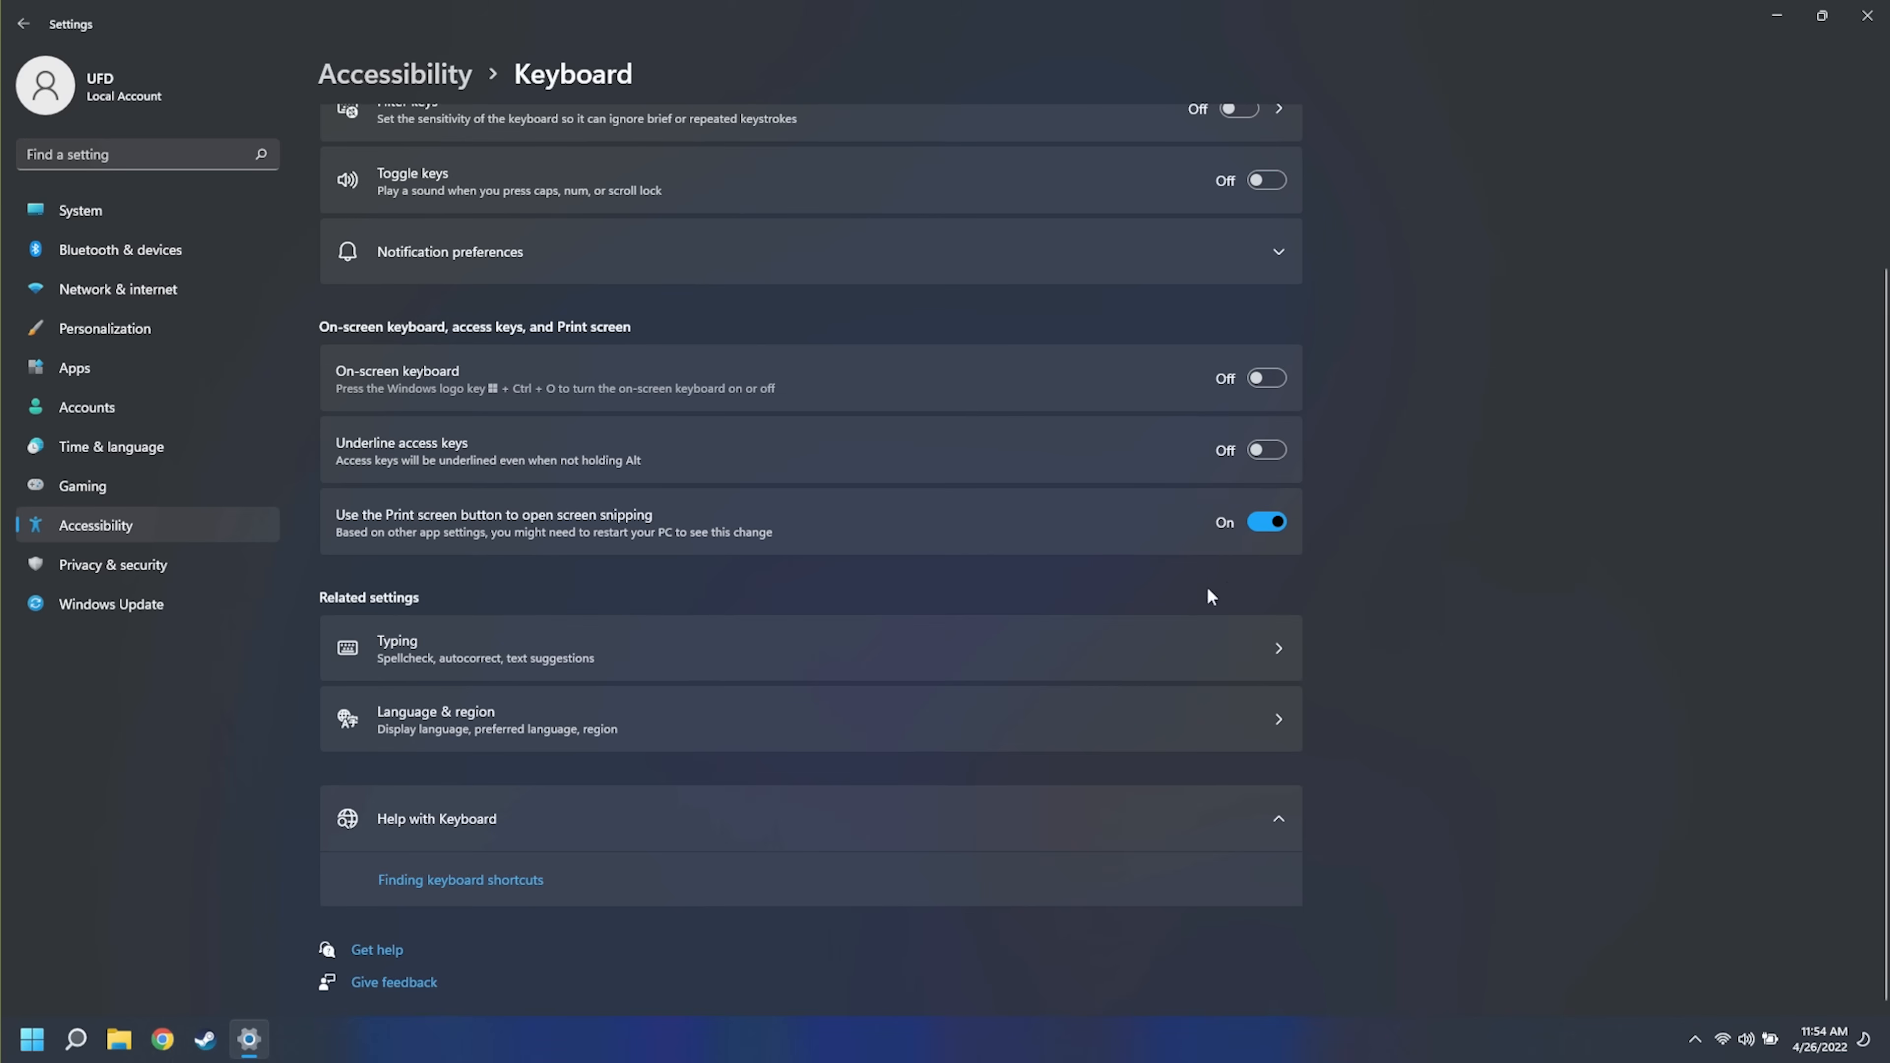
pyautogui.moveTo(1132, 539)
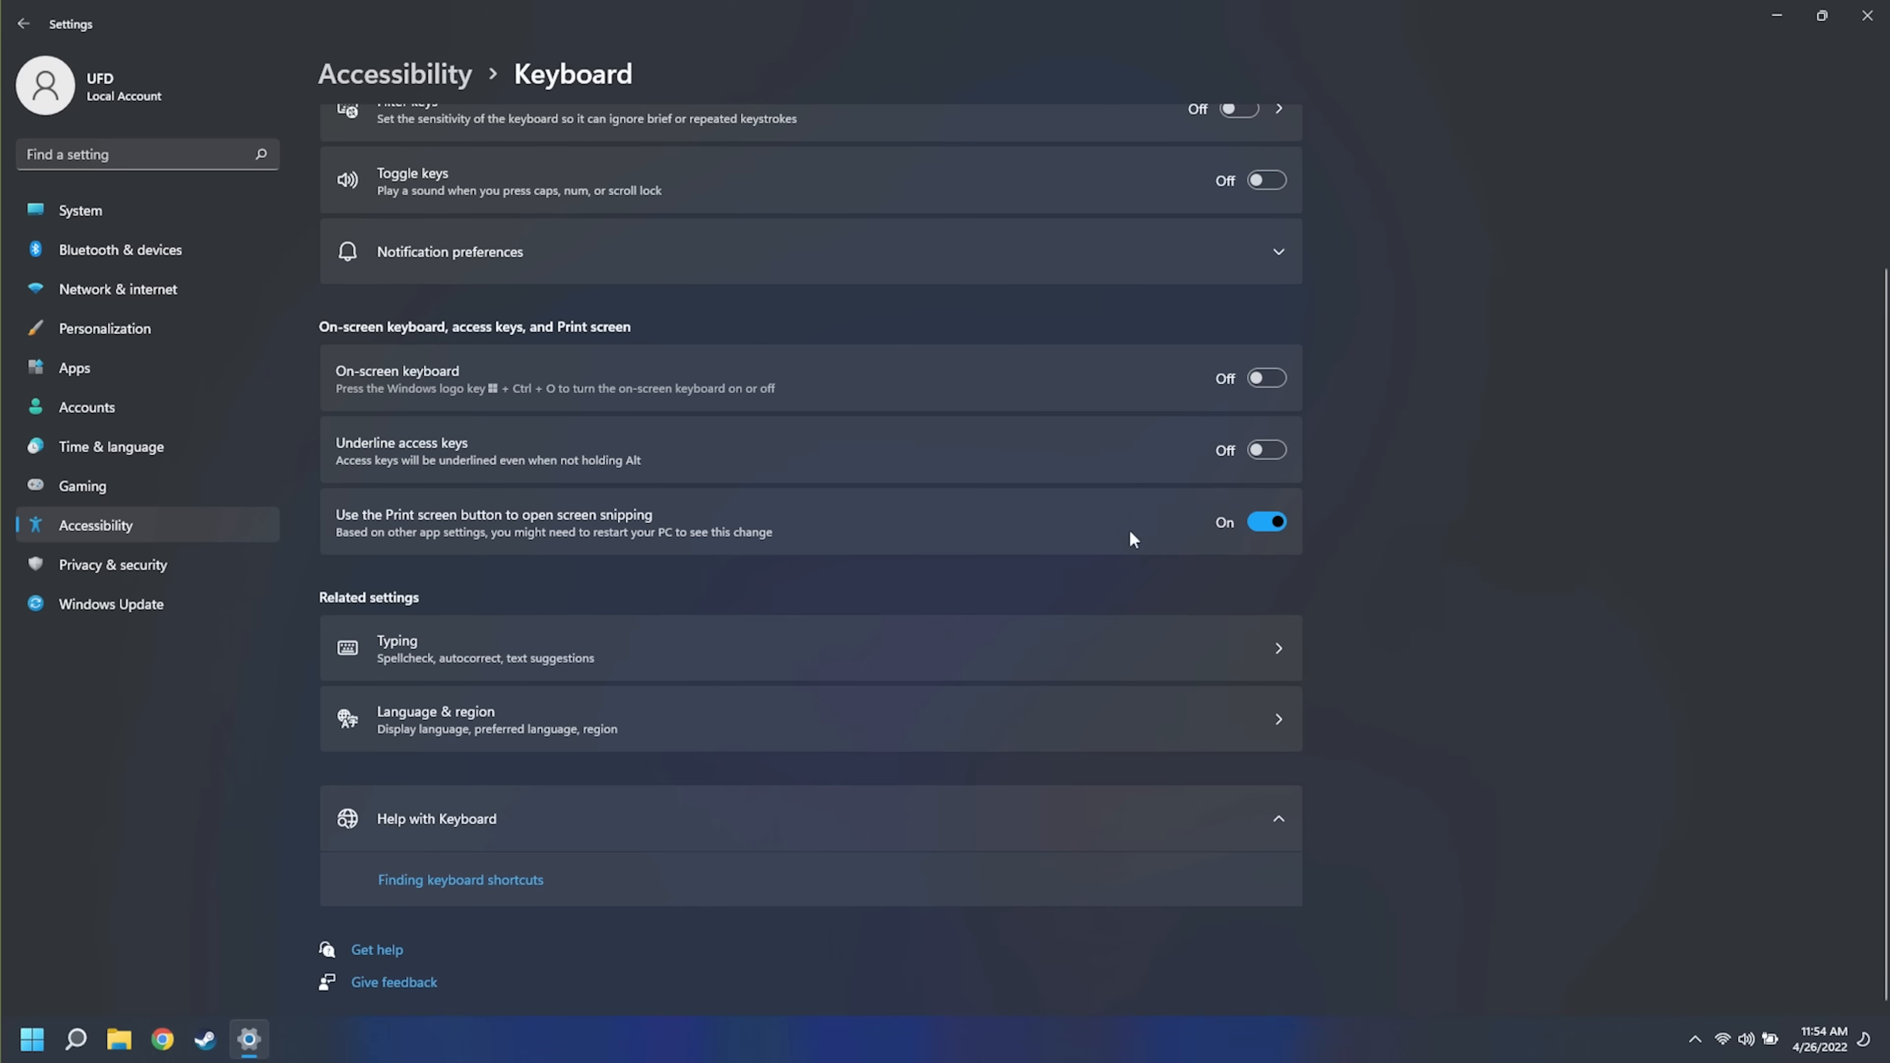
pyautogui.moveTo(1069, 458)
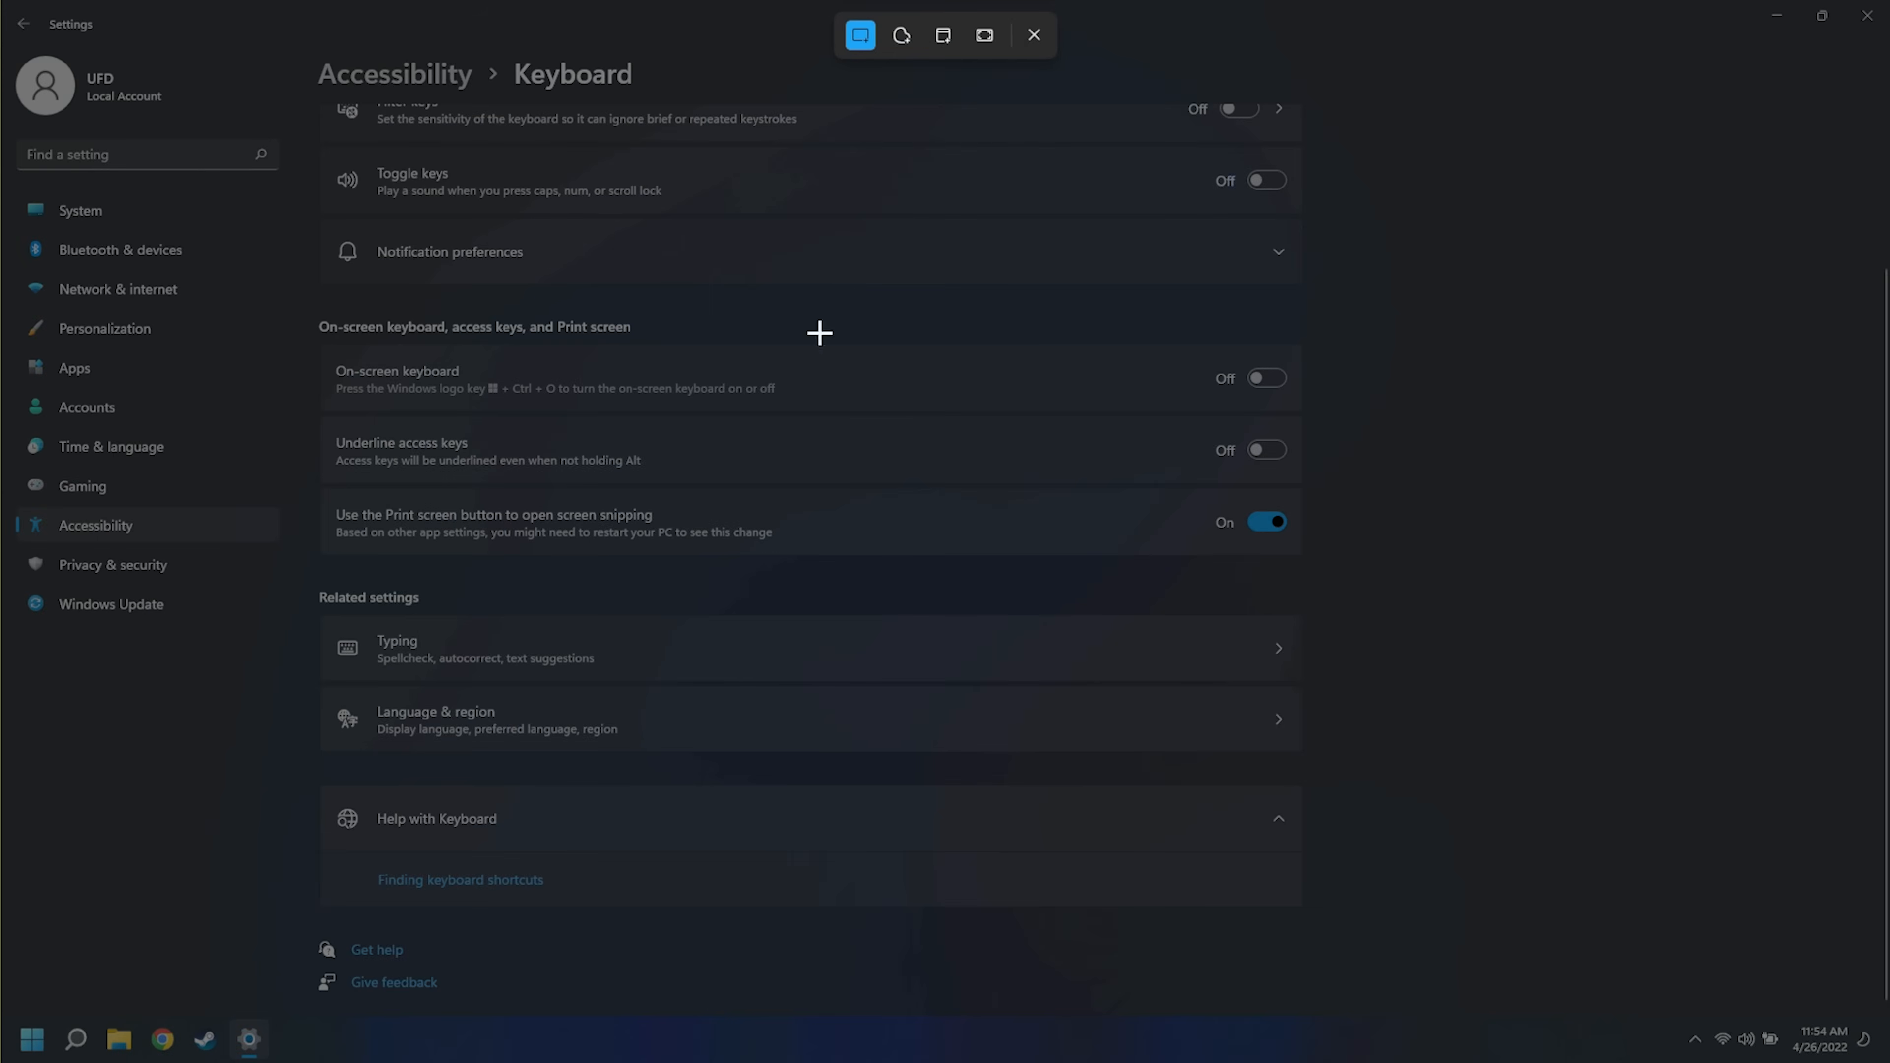
pyautogui.moveTo(818, 333); pyautogui.dragTo(1150, 679)
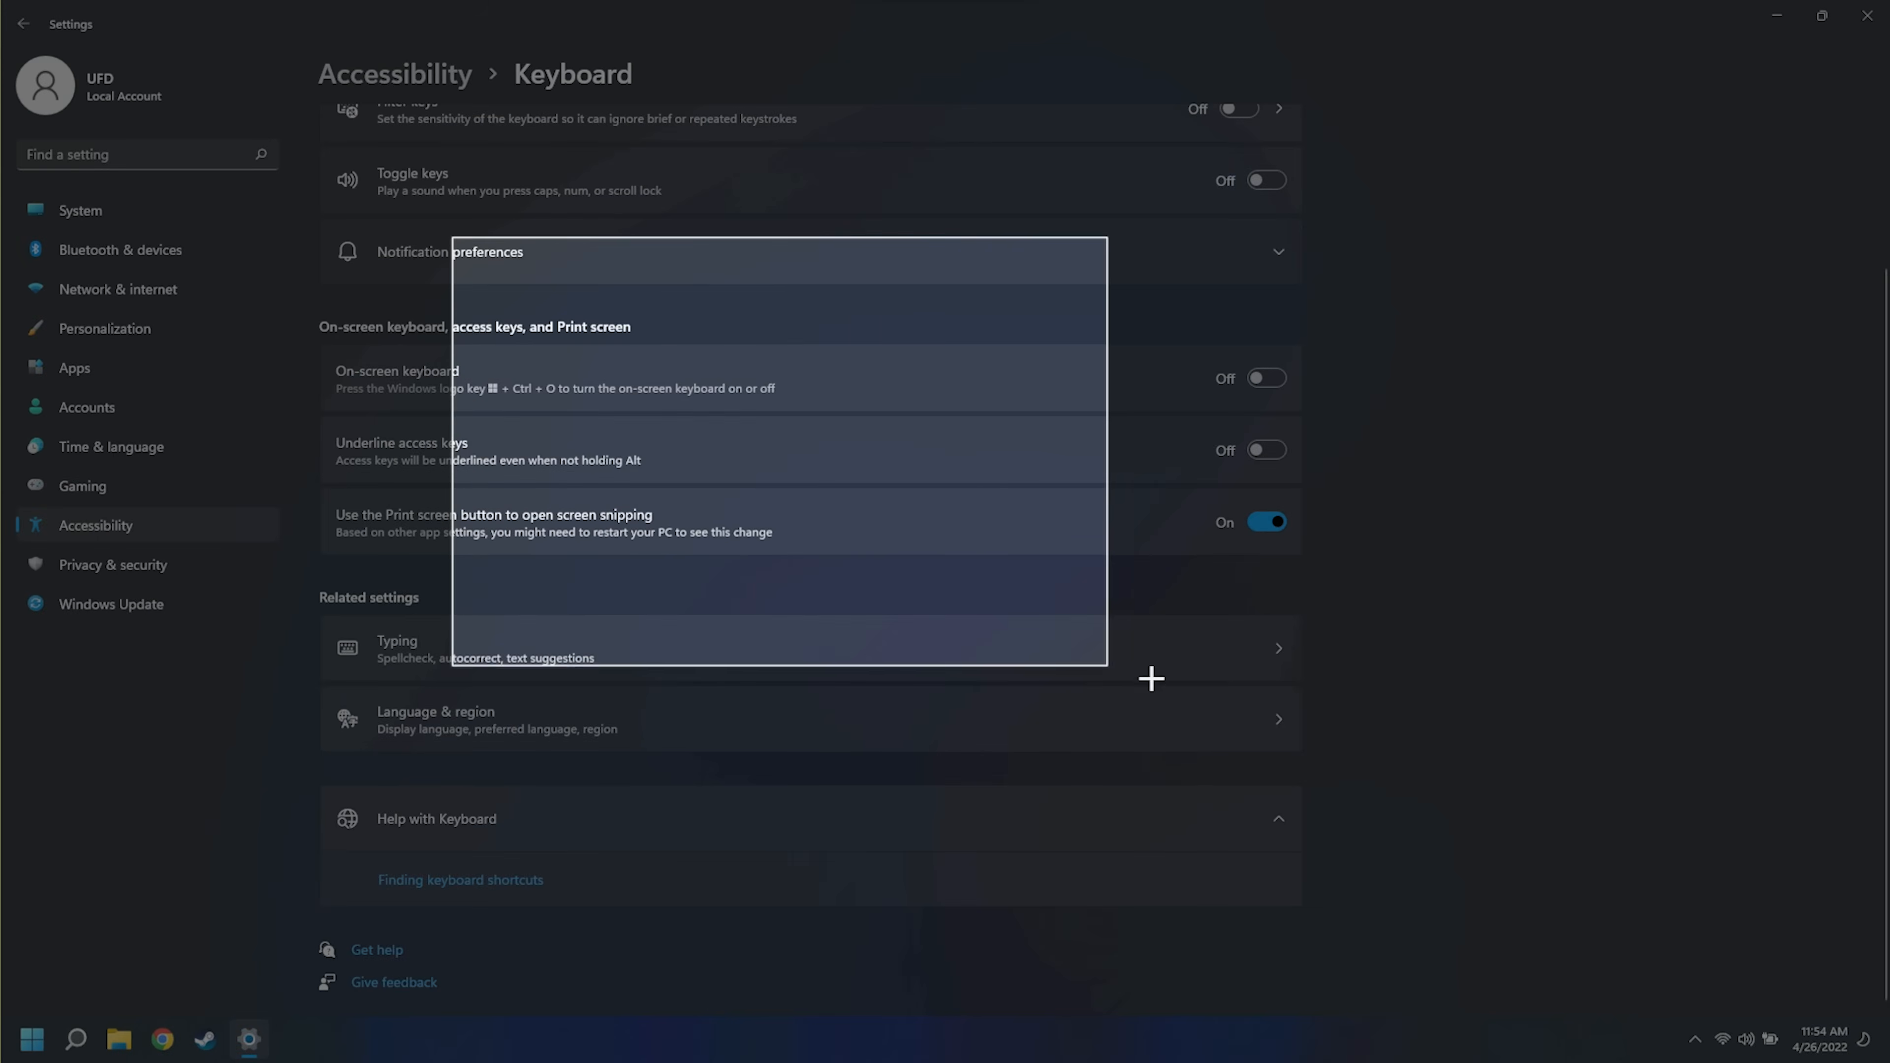